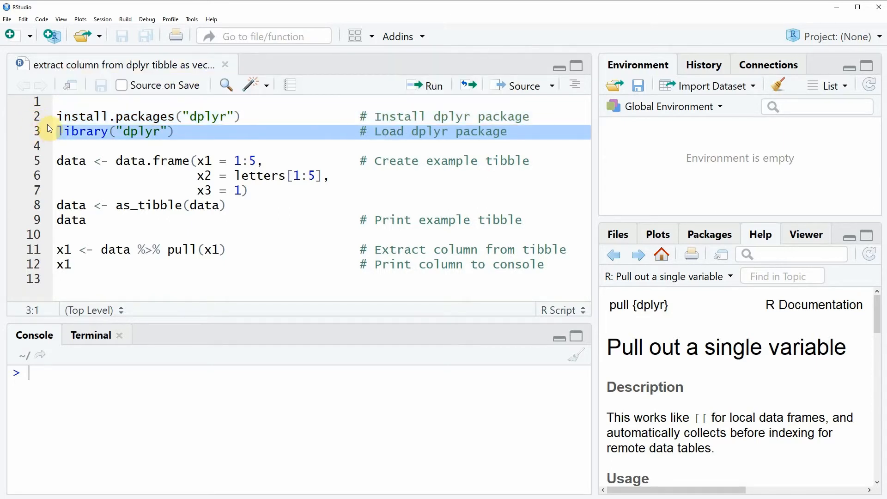
Run library("dplyr") on line 3, then place the caret at the tibble-building code
left_click(433, 85)
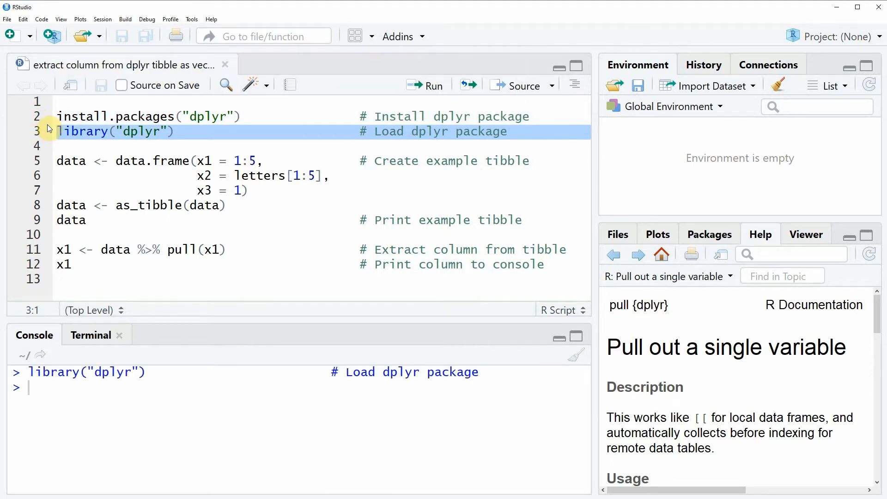
mouse_move(73, 161)
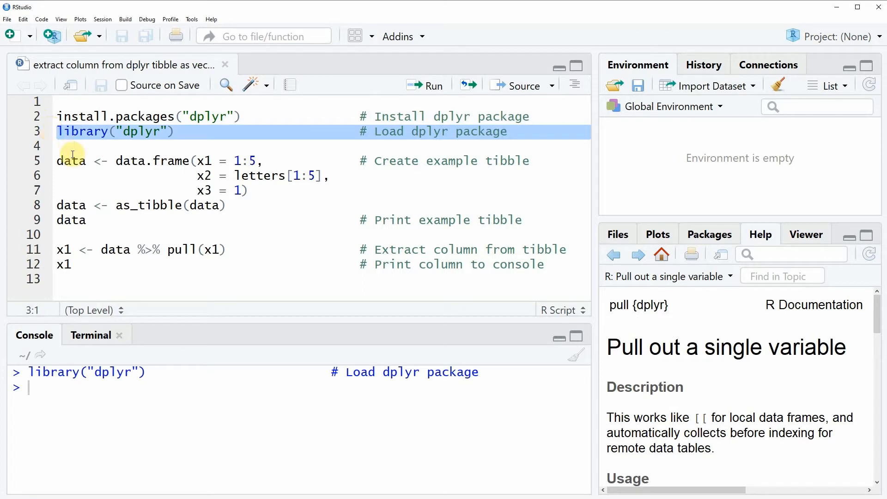
left_click(72, 161)
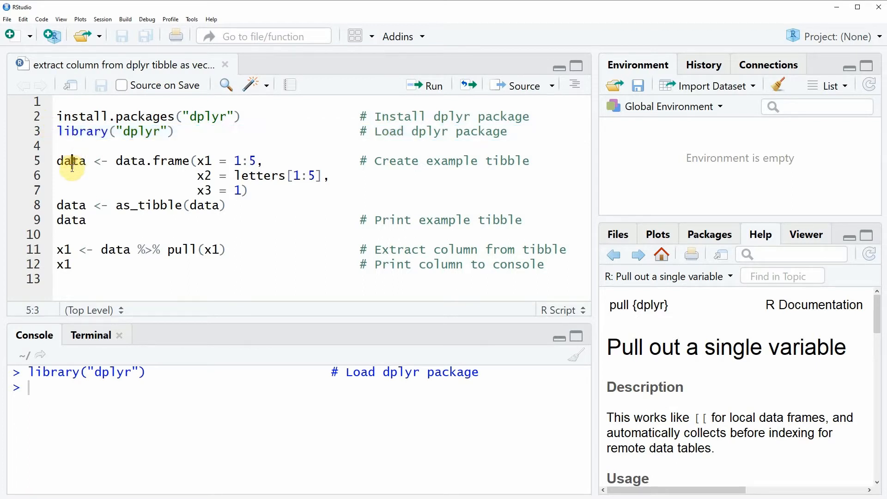
mouse_move(48, 193)
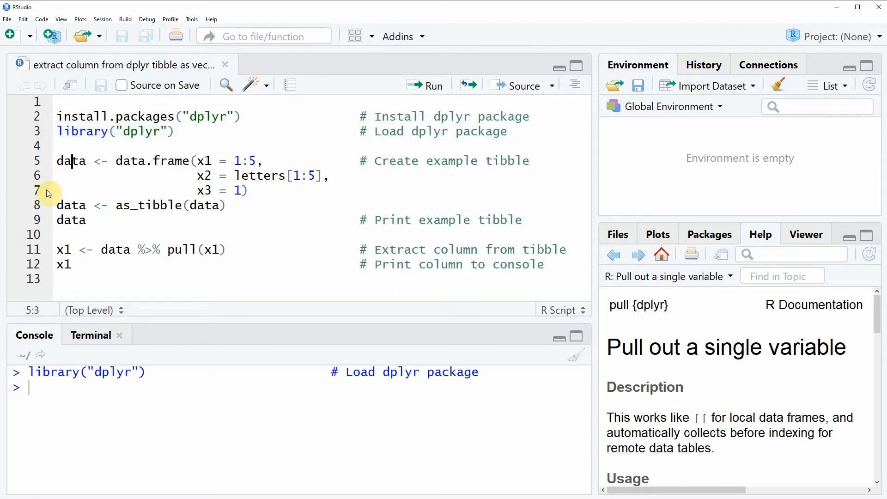
mouse_move(40, 193)
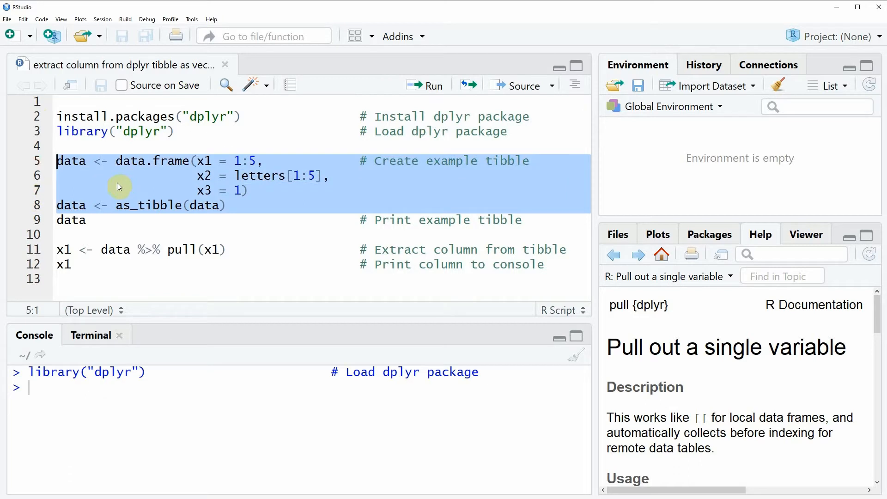
Run the data.frame and as_tibble lines 5–8 to build the example tibble
left_click(434, 86)
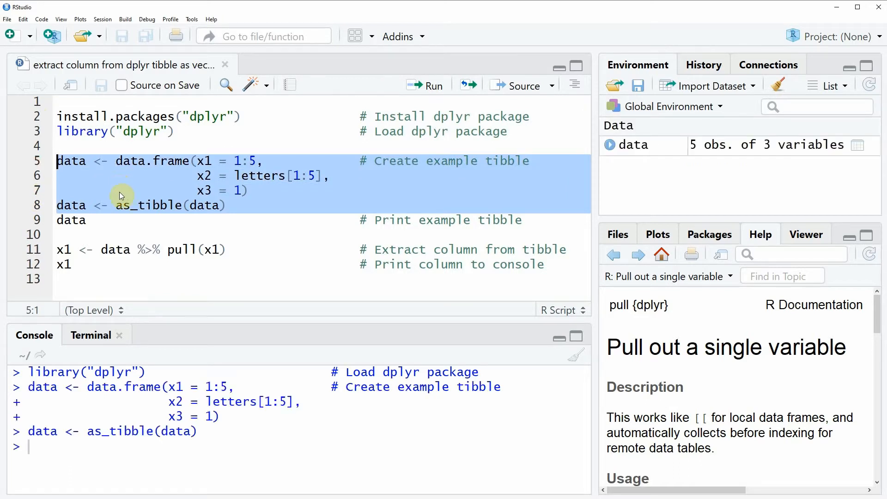
mouse_move(107, 180)
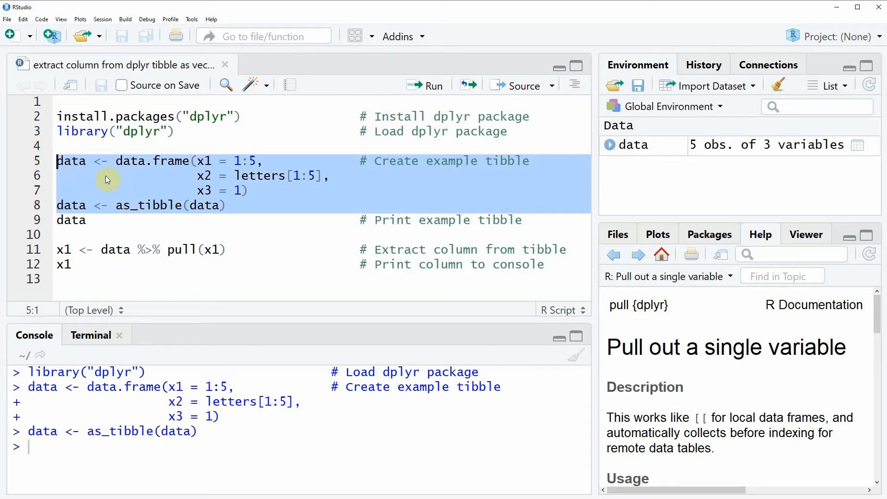
mouse_move(641, 153)
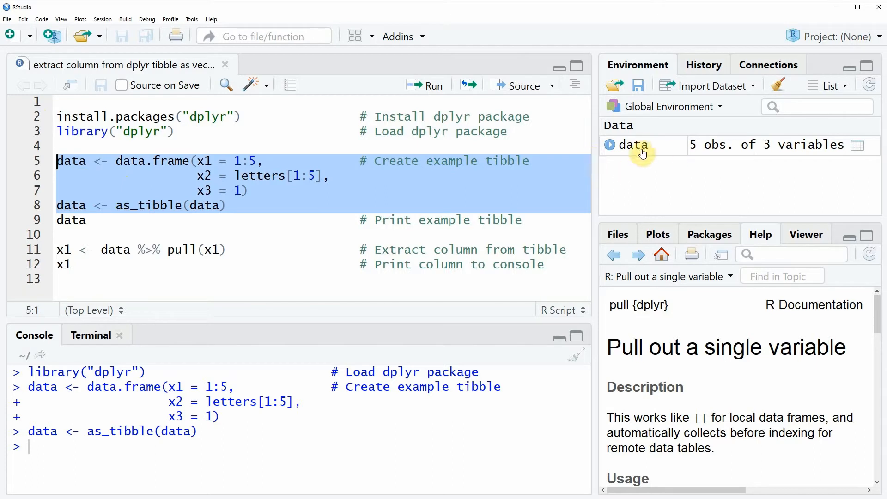
mouse_move(632, 145)
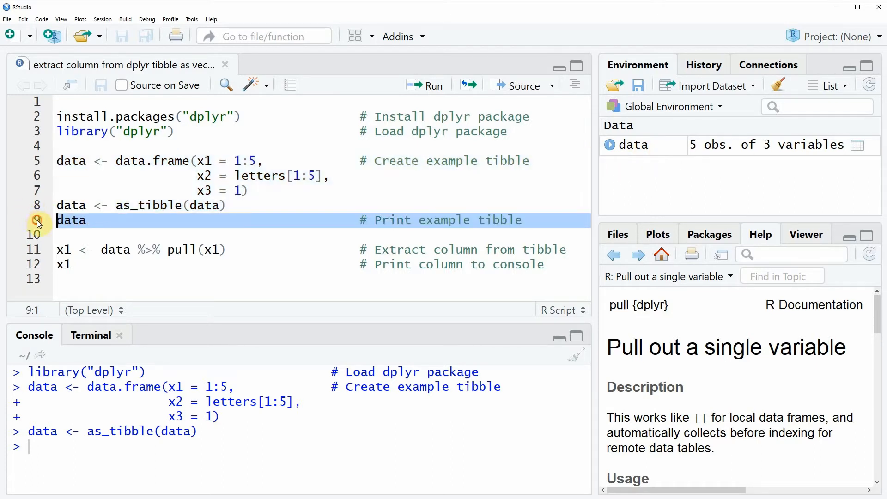
mouse_move(42, 225)
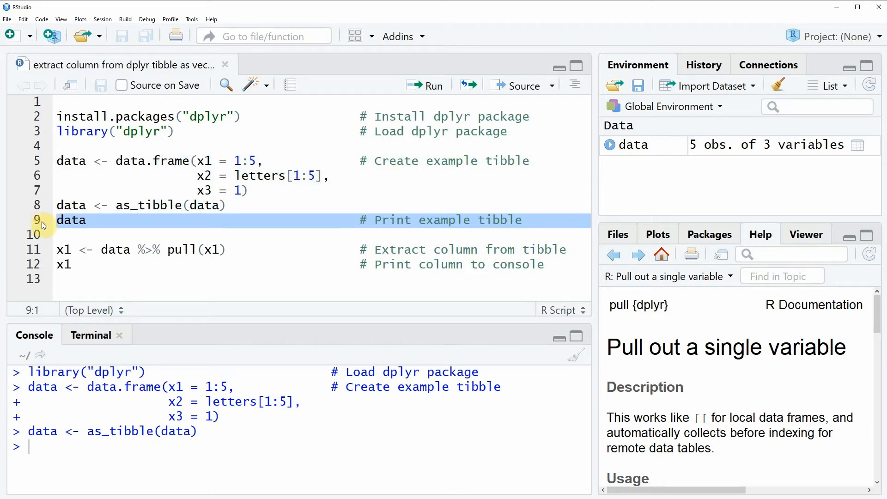
Run line 9, data, to show the 5-row tibble with columns x1, x2, x3
left_click(426, 85)
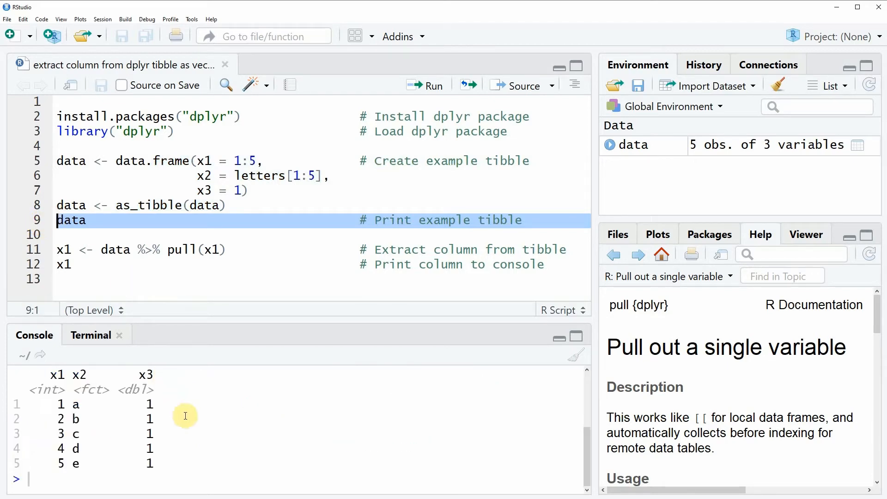
left_click(433, 85)
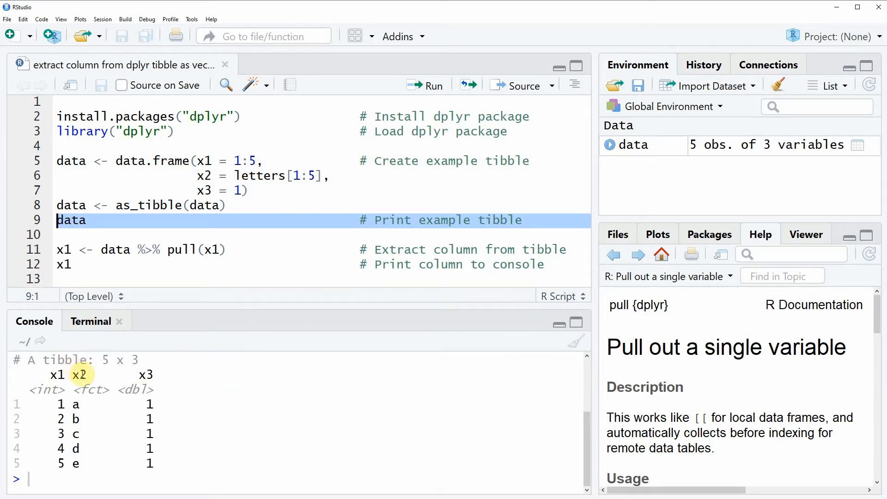
mouse_move(123, 385)
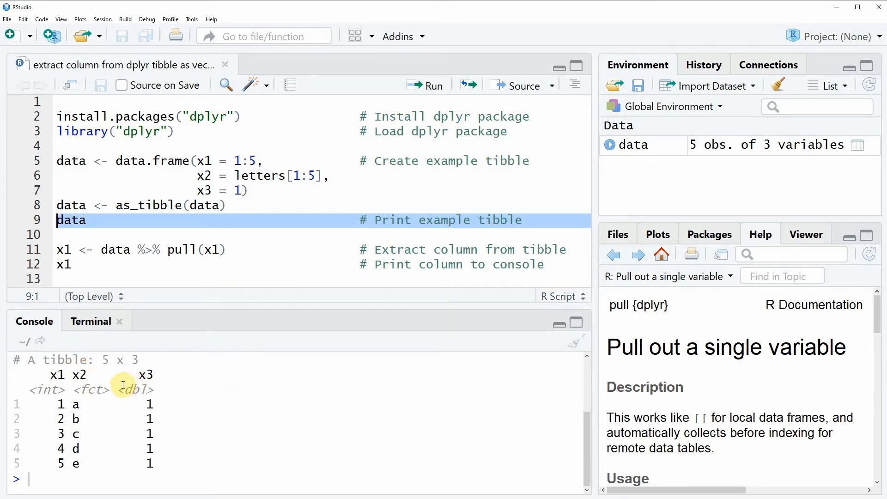
mouse_move(132, 353)
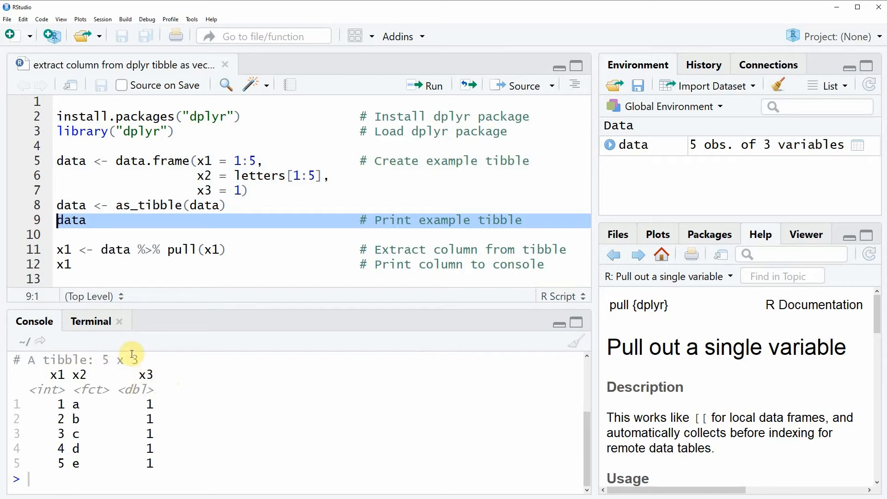
mouse_move(131, 357)
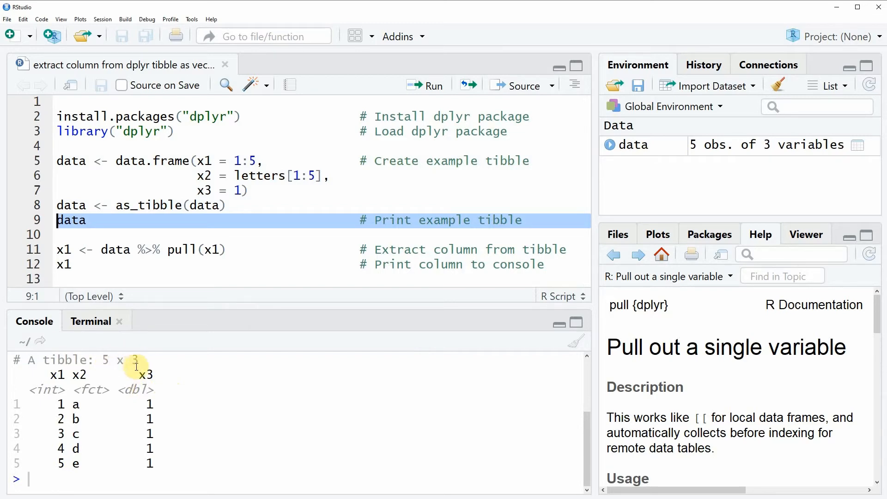
mouse_move(57, 375)
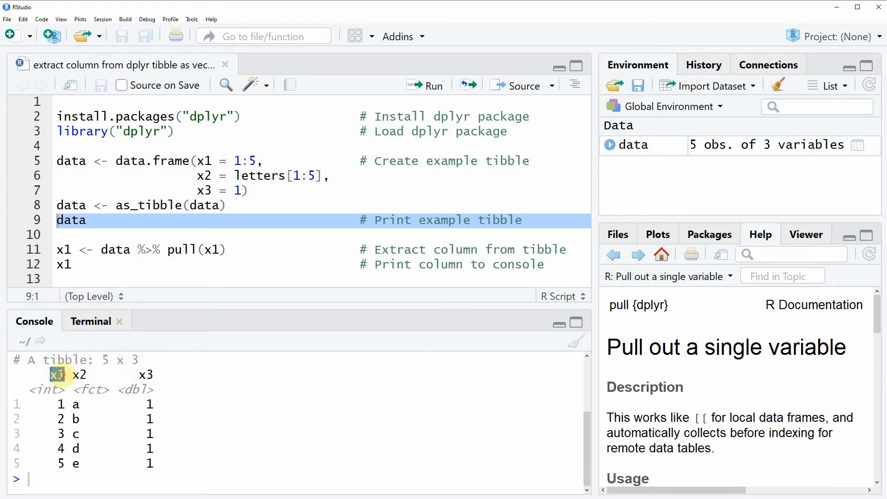
mouse_move(91, 321)
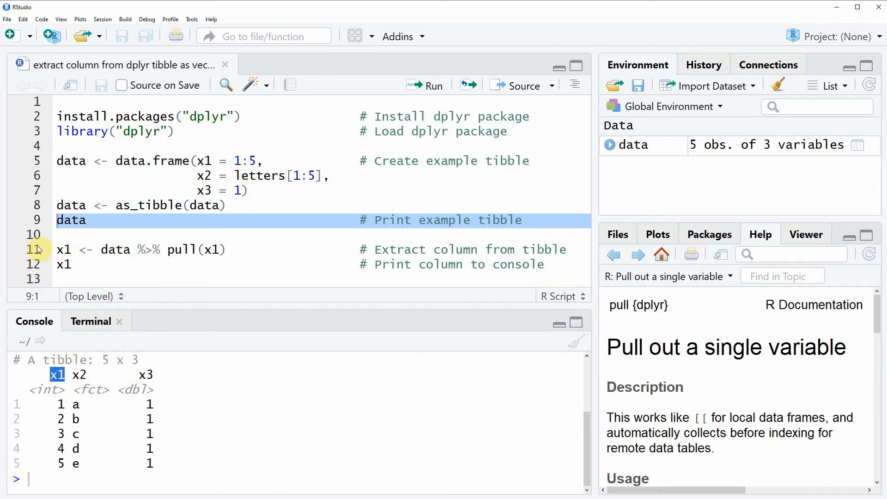
left_click(62, 250)
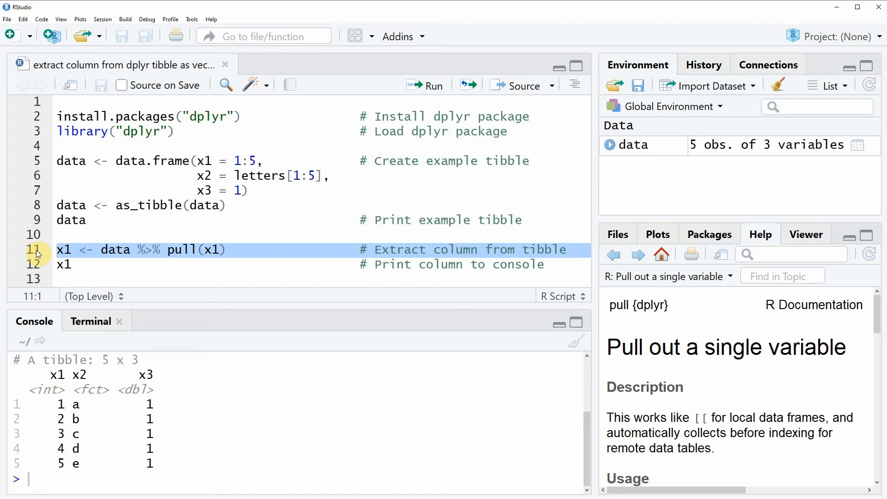
mouse_move(116, 256)
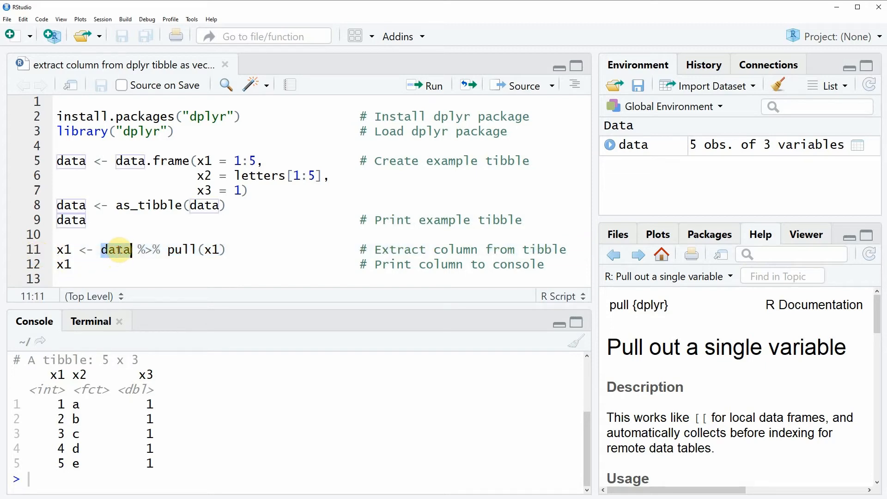
mouse_move(116, 250)
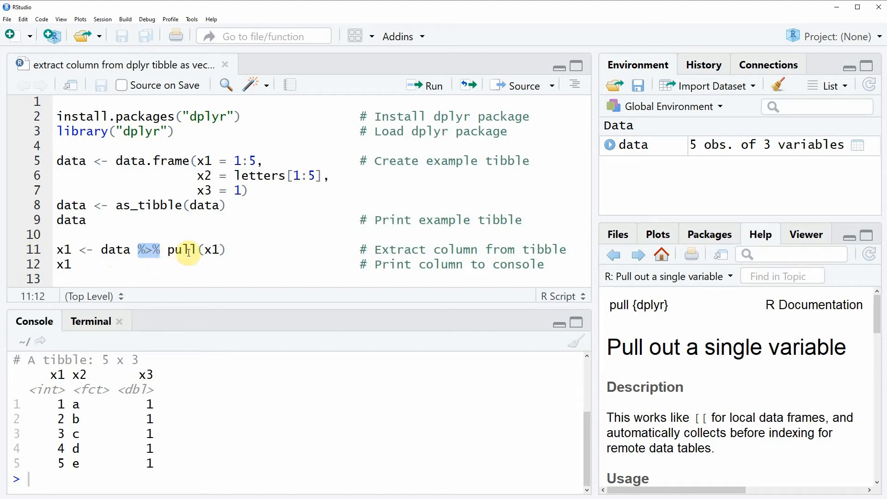
double_click(182, 249)
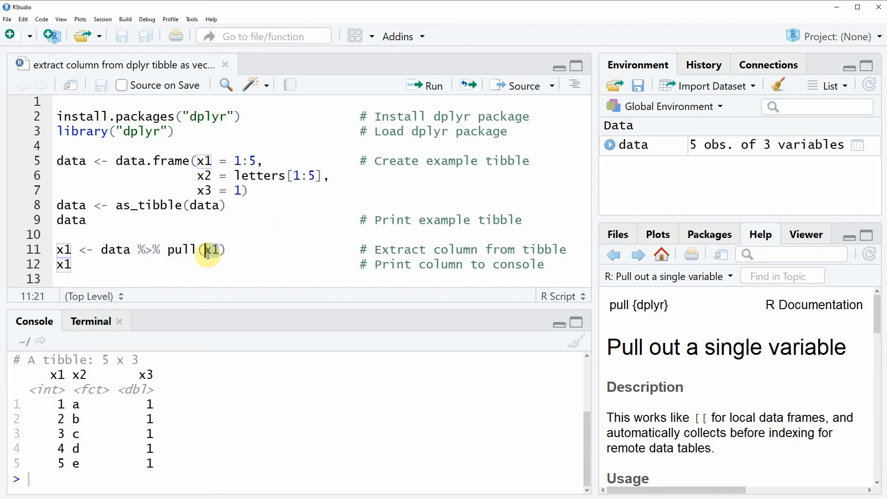
Run line 11, x1 <- data %>% pull(x1), creating the vector x1
left_click(62, 249)
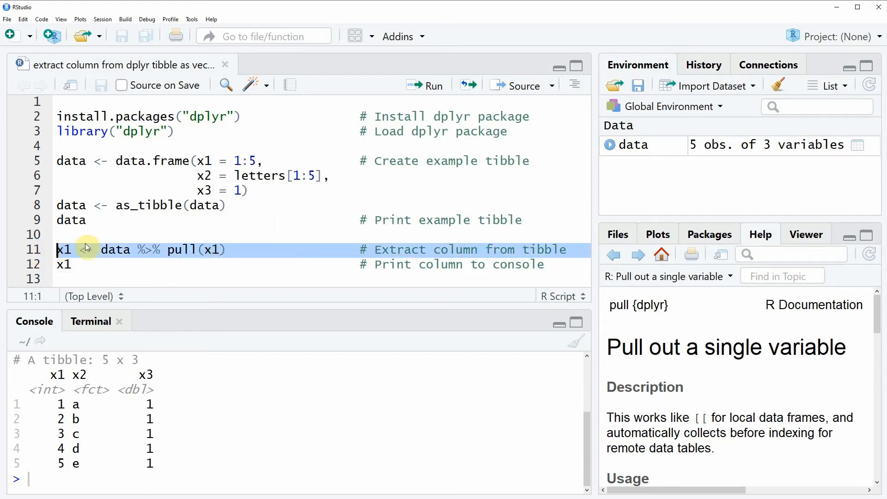
left_click(426, 85)
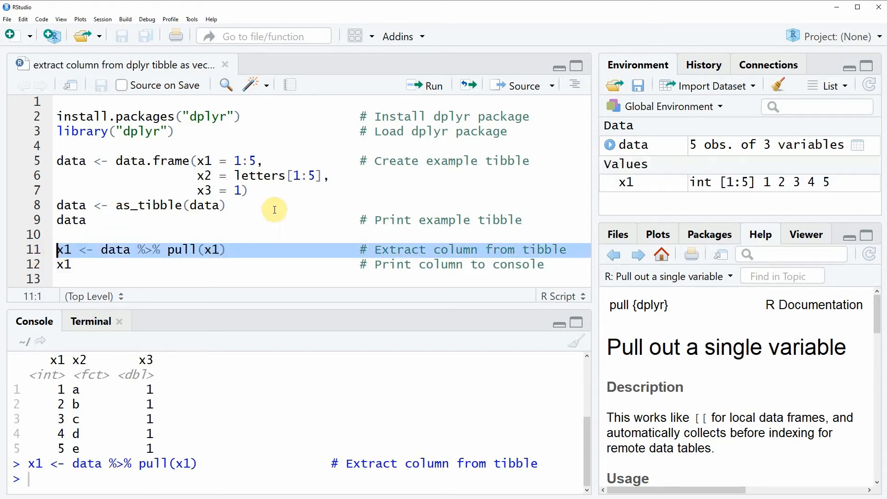
mouse_move(625, 182)
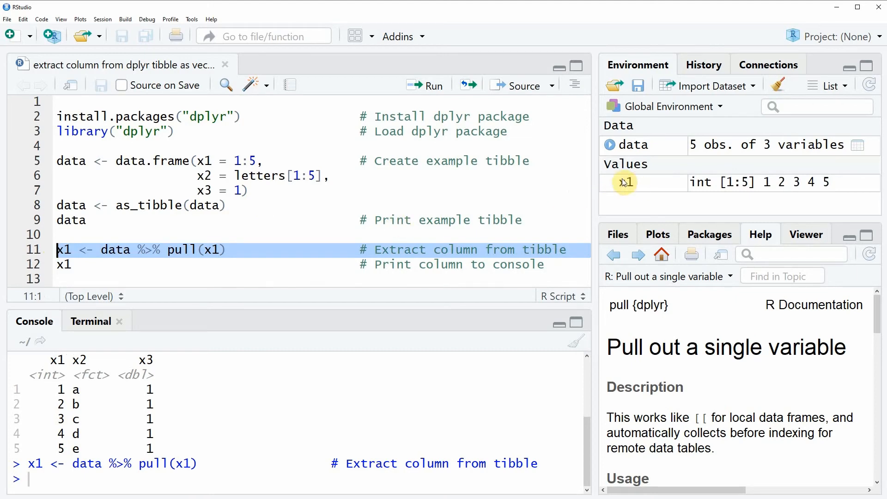
mouse_move(627, 186)
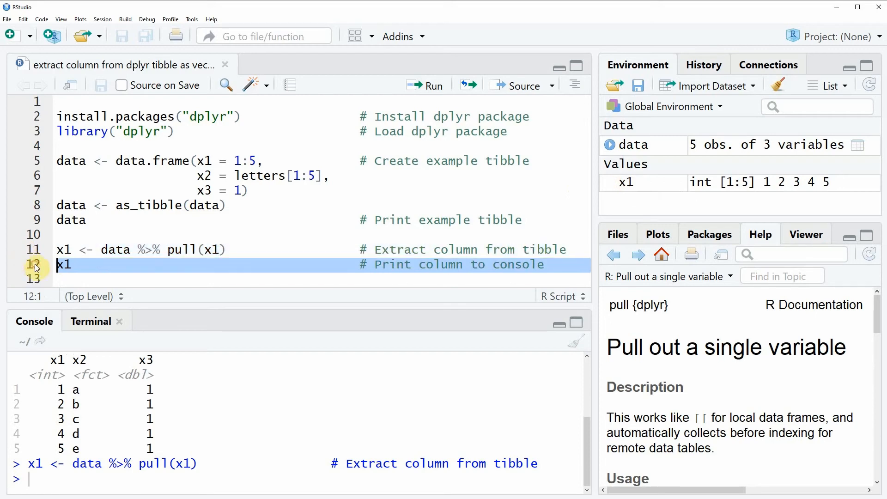
Run line 12, x1, printing [1] 1 2 3 4 5 in the console
left_click(433, 85)
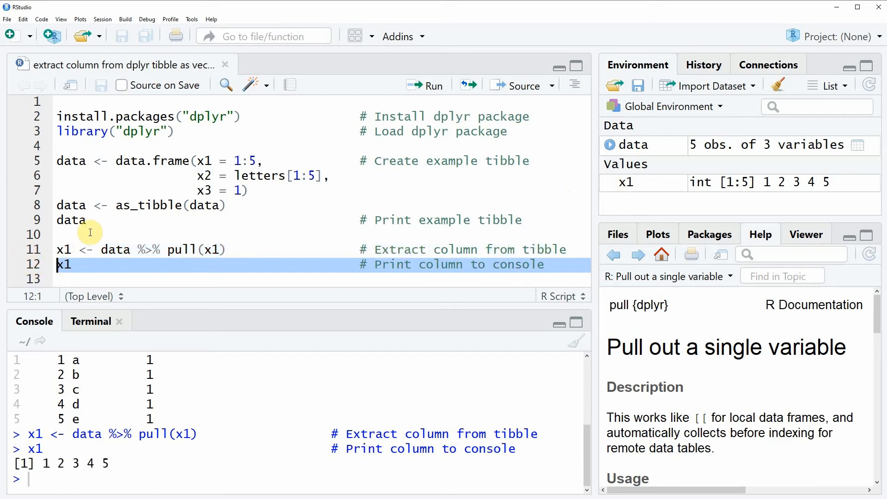
mouse_move(131, 269)
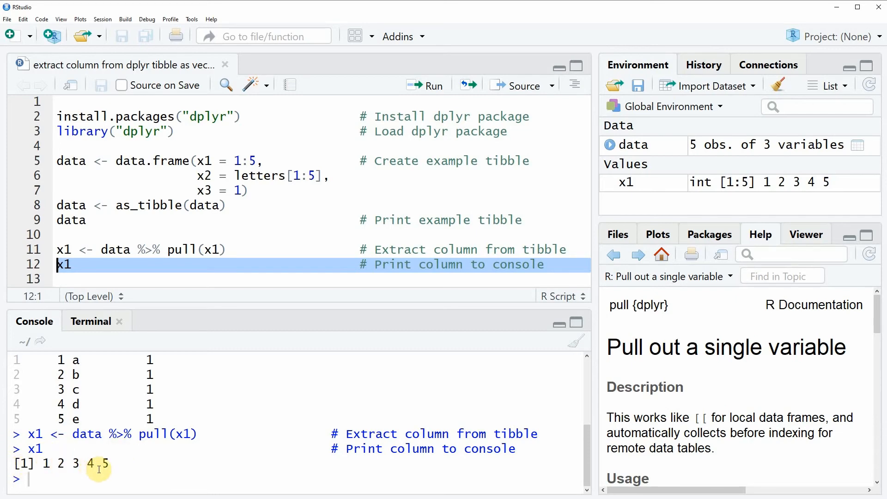
mouse_move(131, 458)
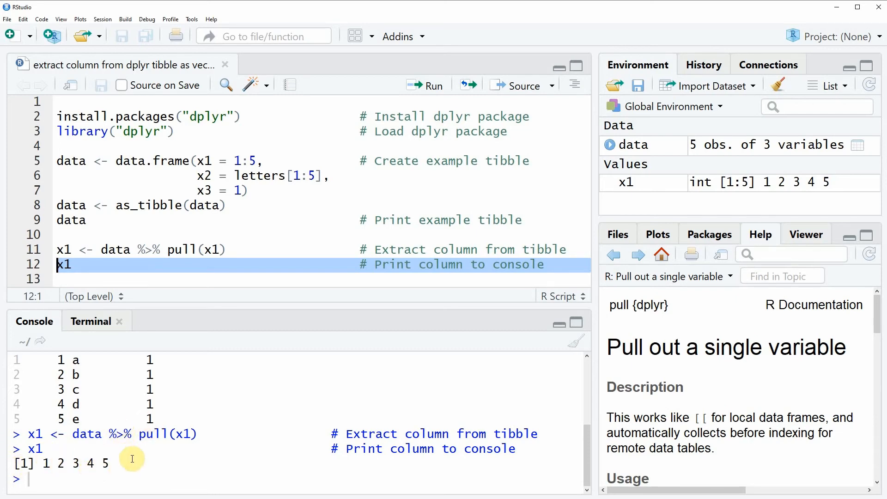